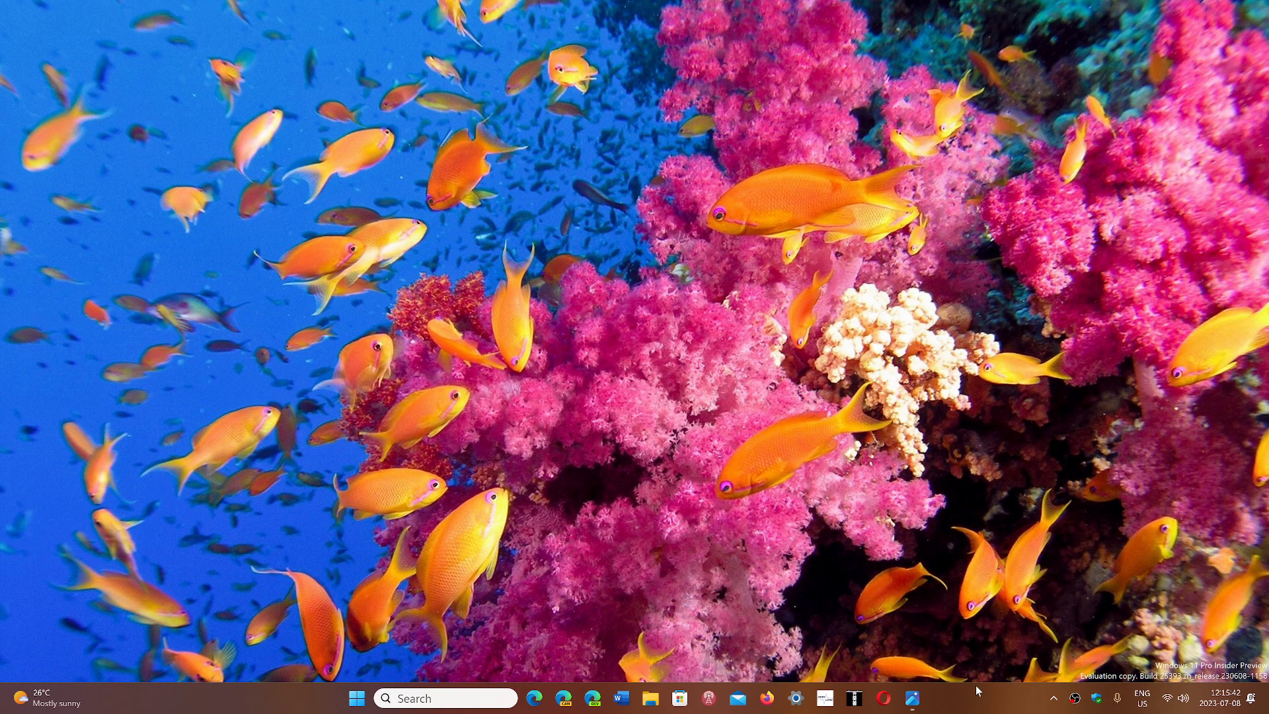
mouse_move(920, 663)
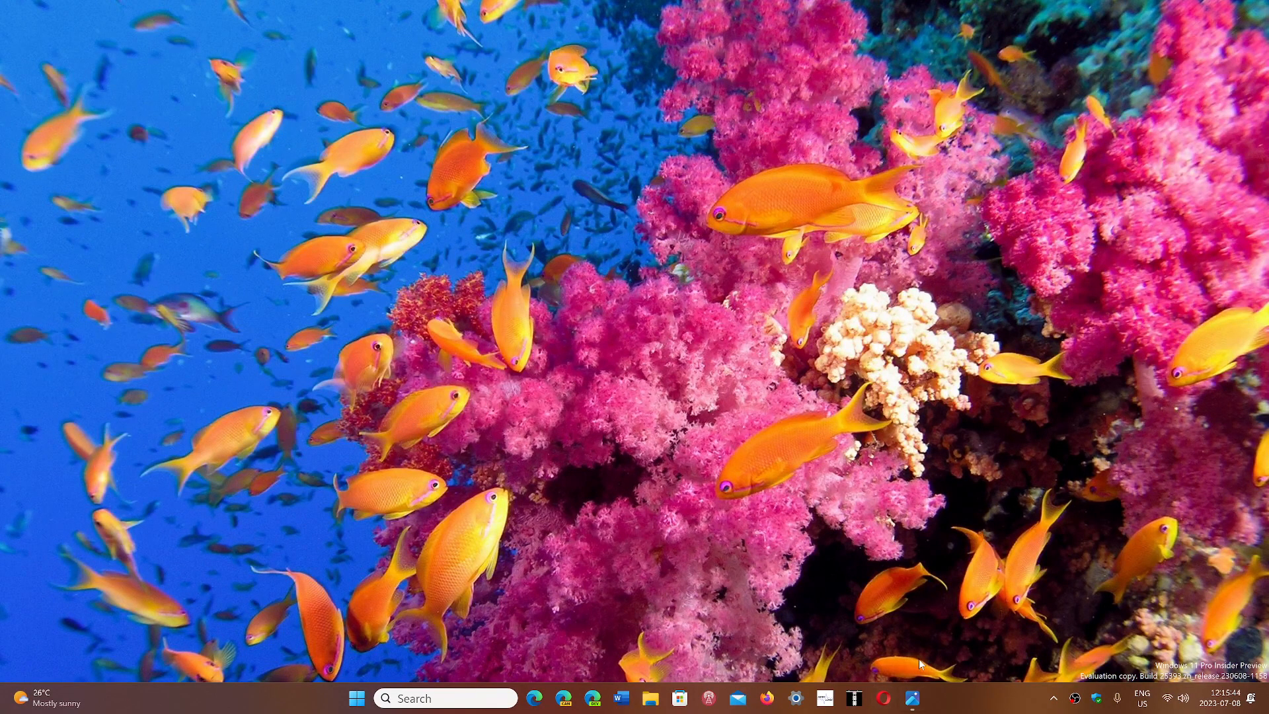
- Bring the 'PC VS Smartphone.png' laptop-versus-smartphone picture up full-window in Photos
click(912, 697)
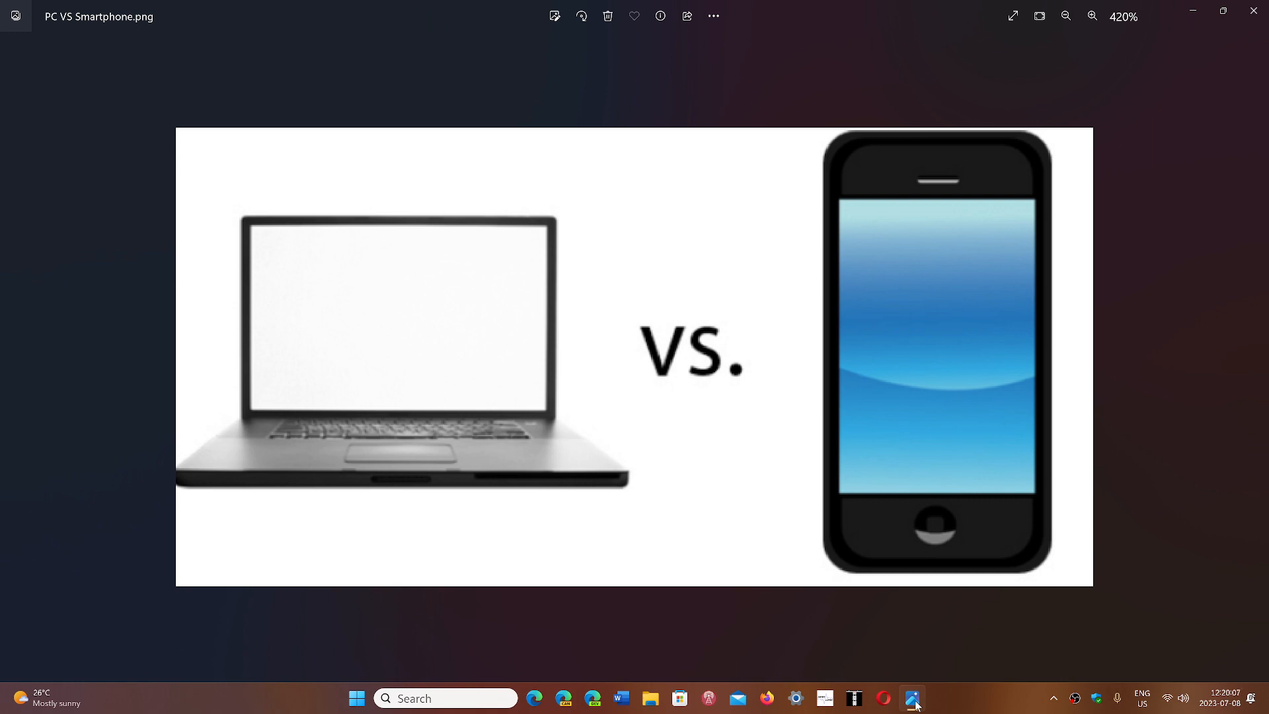
mouse_move(939, 701)
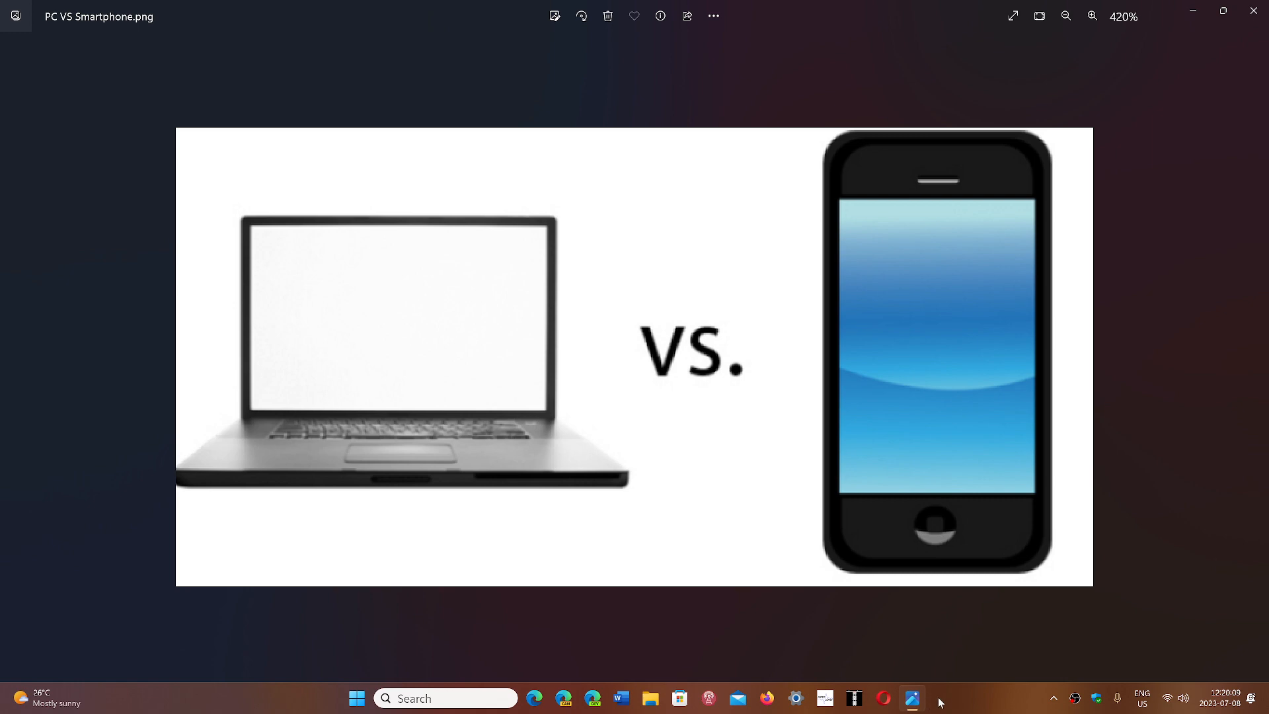